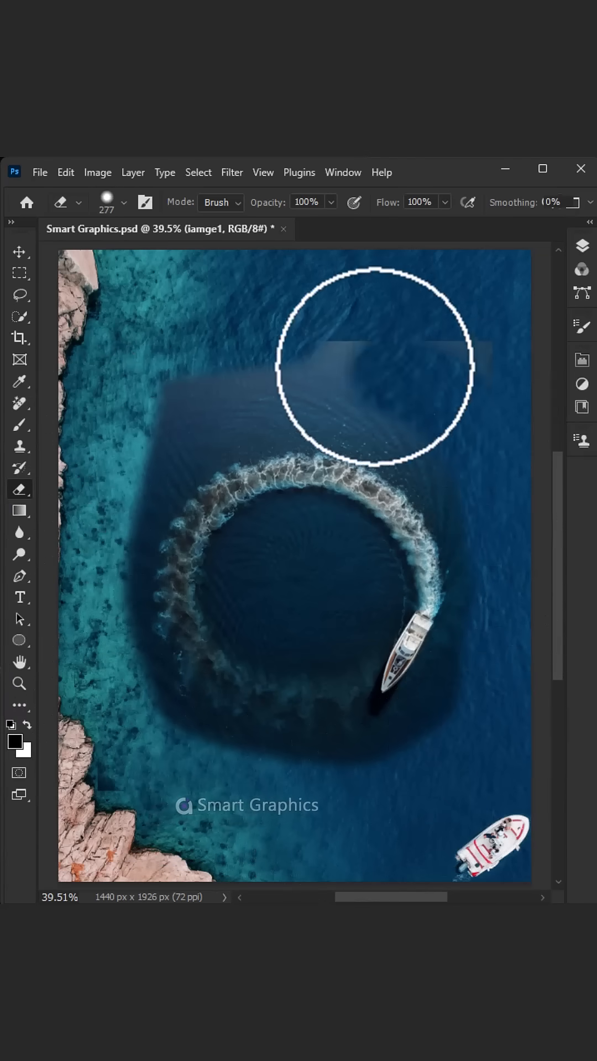
- Erase the dark centre of the ring layer so the boat beneath shows through
drag(373, 371, 108, 474)
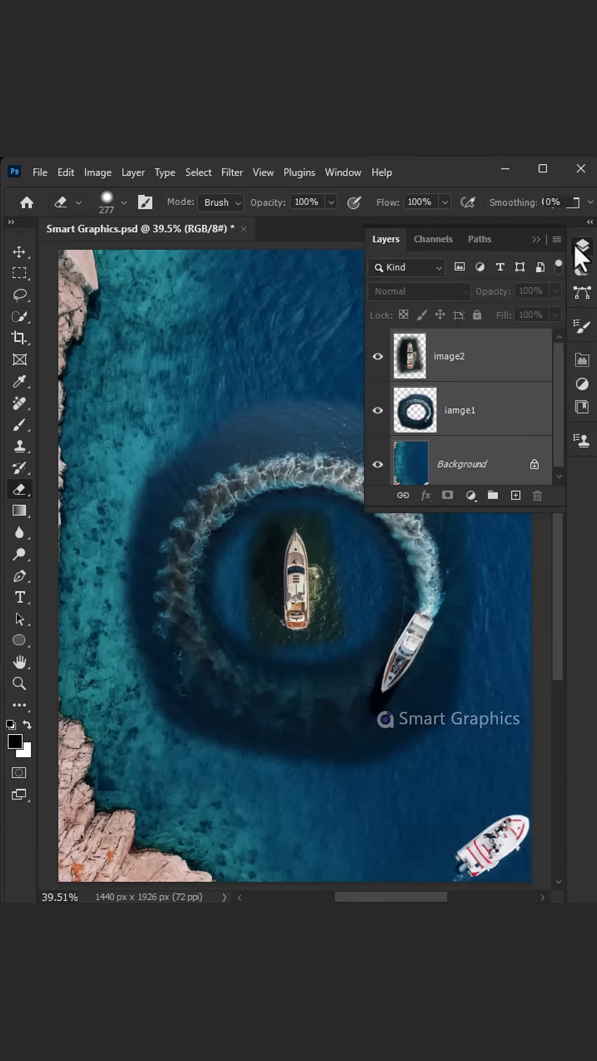
click(65, 172)
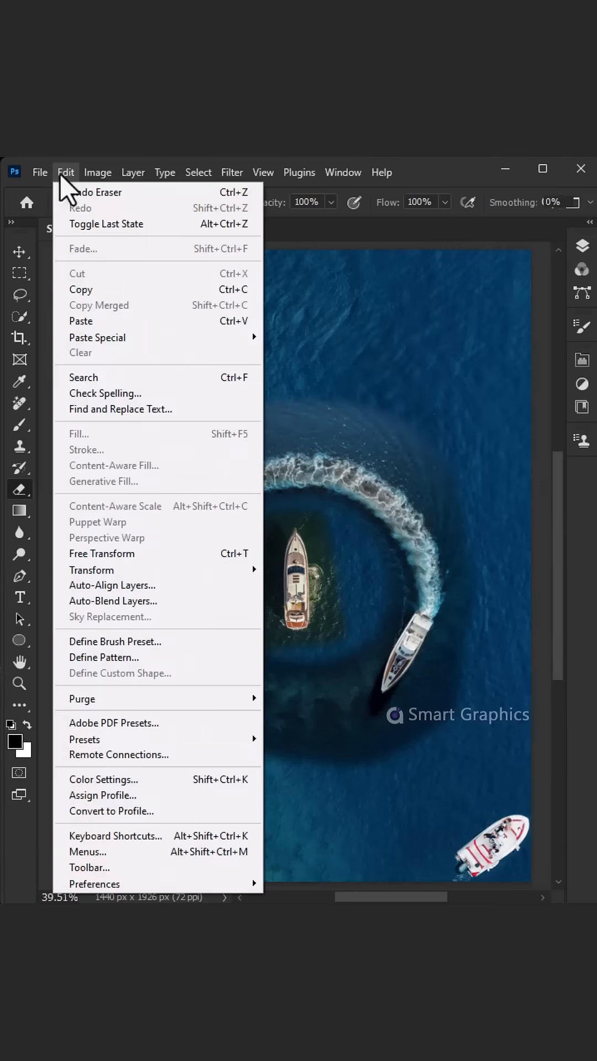
mouse_move(113, 601)
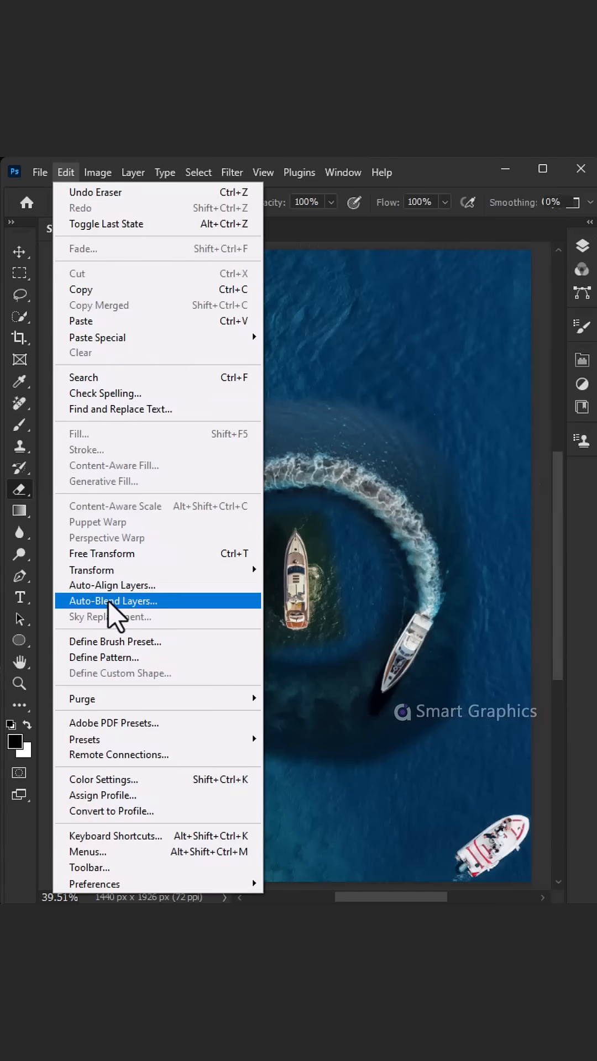
- Auto-Blend the layers as Stack Images with Seamless Tones and Content Aware Fill
click(113, 600)
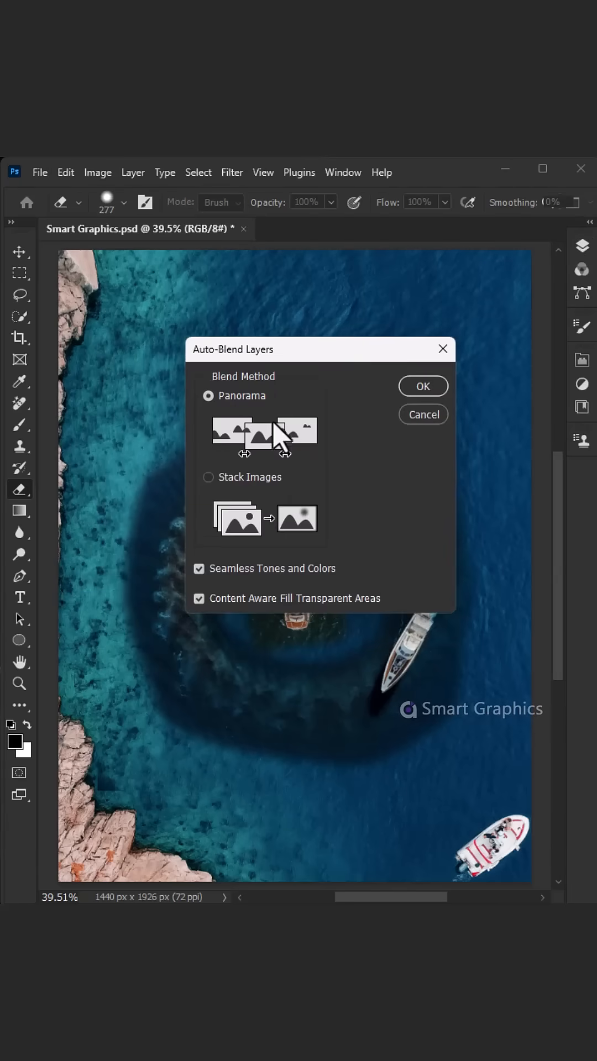
click(208, 477)
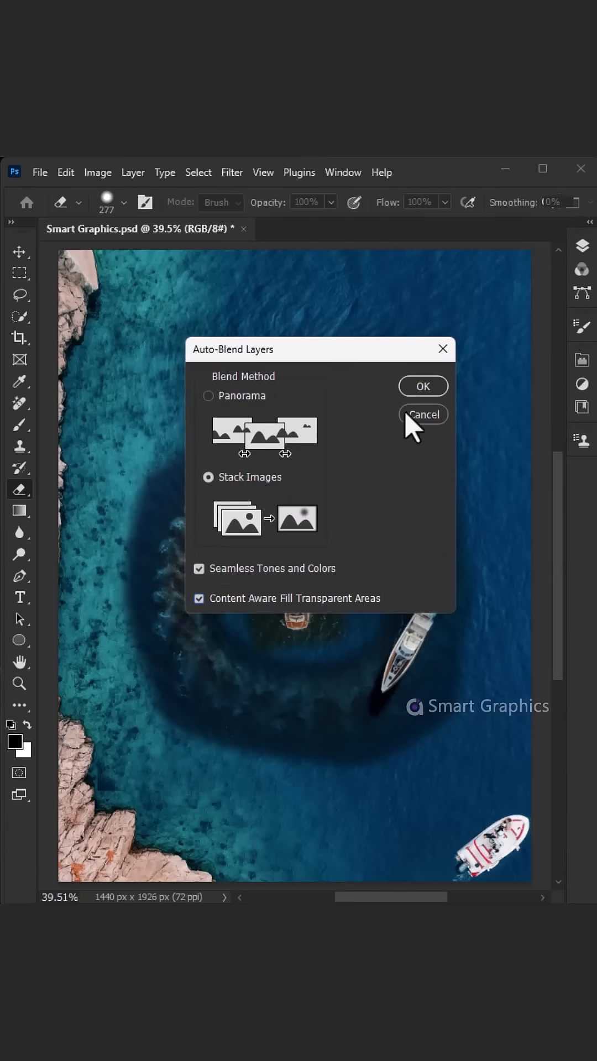
click(422, 386)
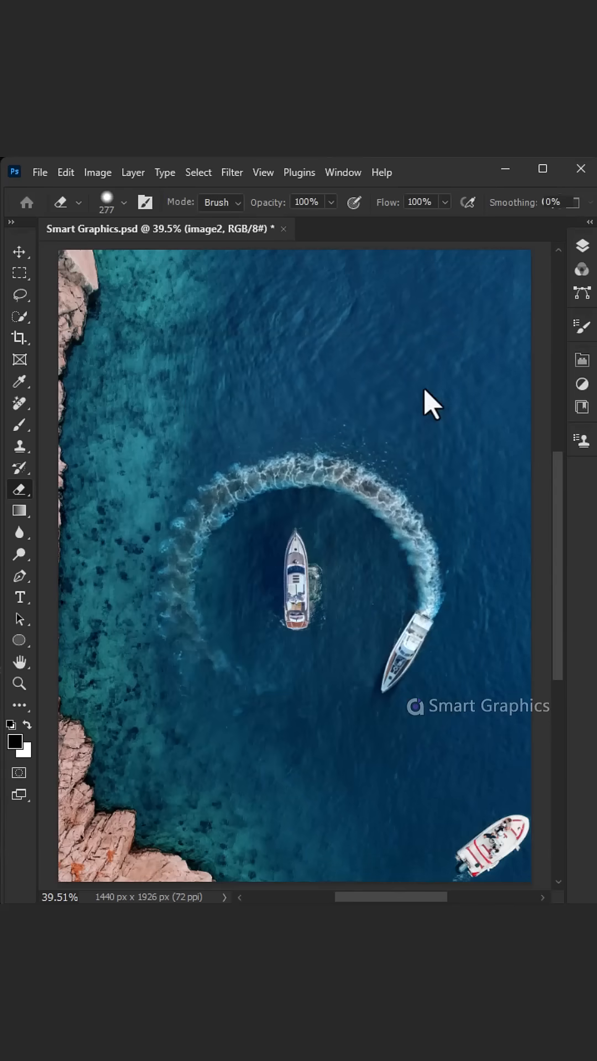